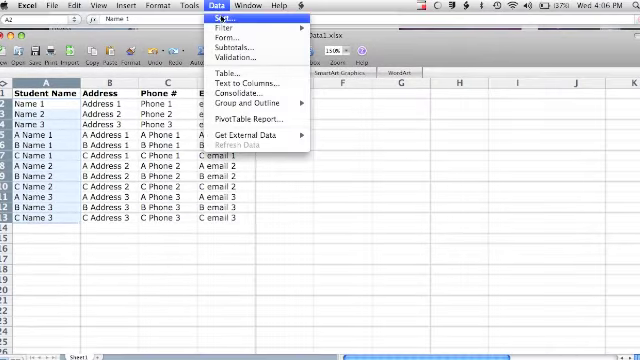
Close the Data menu and open the monthly budget workbook Data2.xlsx.
click(222, 18)
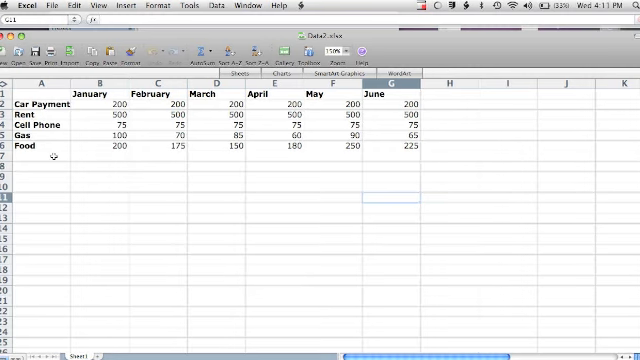
Enter the label 'Total:' in cell A7 below the Food row.
text(Total:)
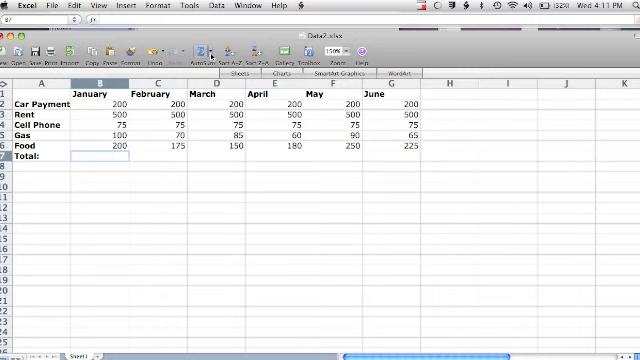
AutoSum the January expenses into B7 as =SUM(B2:B6).
click(203, 58)
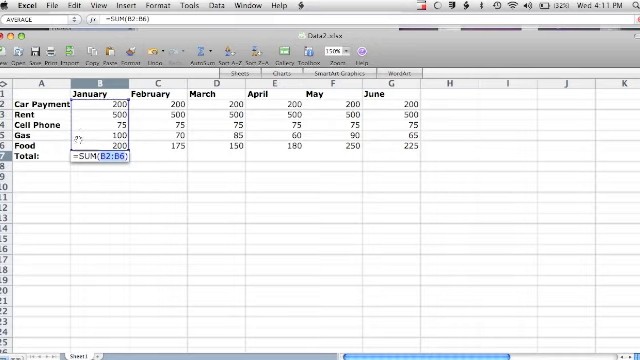
mouse_move(97, 113)
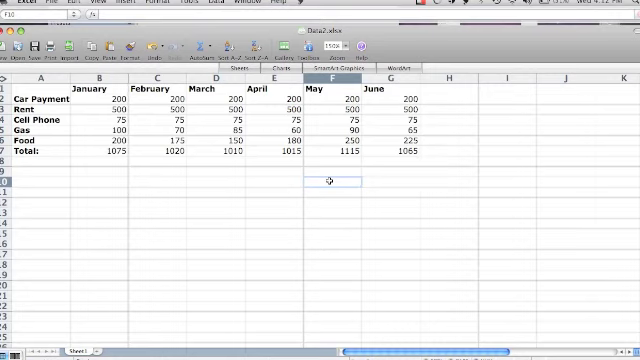
Label F10 '6 Mo Avg:' and average the monthly totals, giving 1050.
text(6 Mo A)
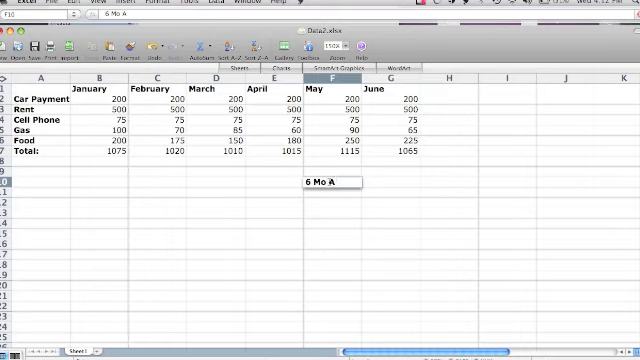
text(vg:)
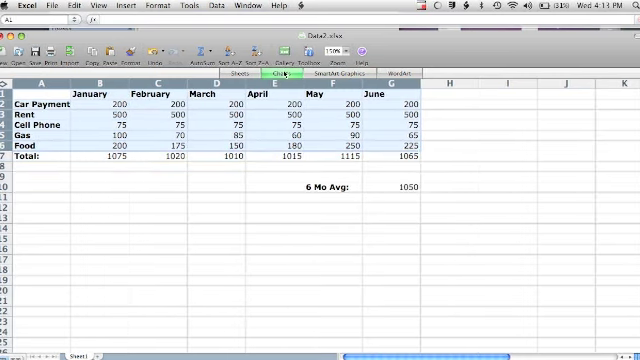
Insert a line chart of A1:G6 expenses and open its Select Data settings.
click(281, 72)
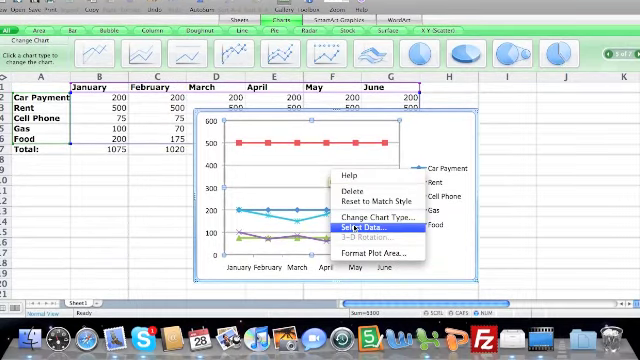
click(357, 231)
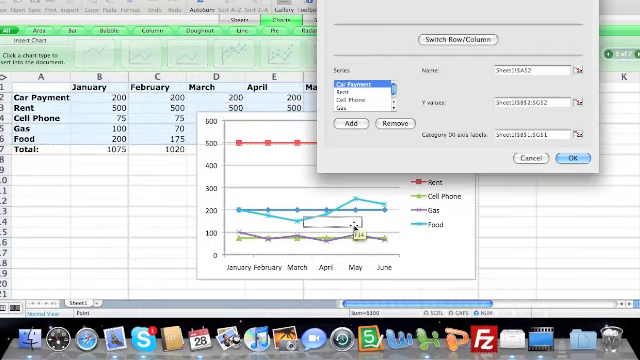